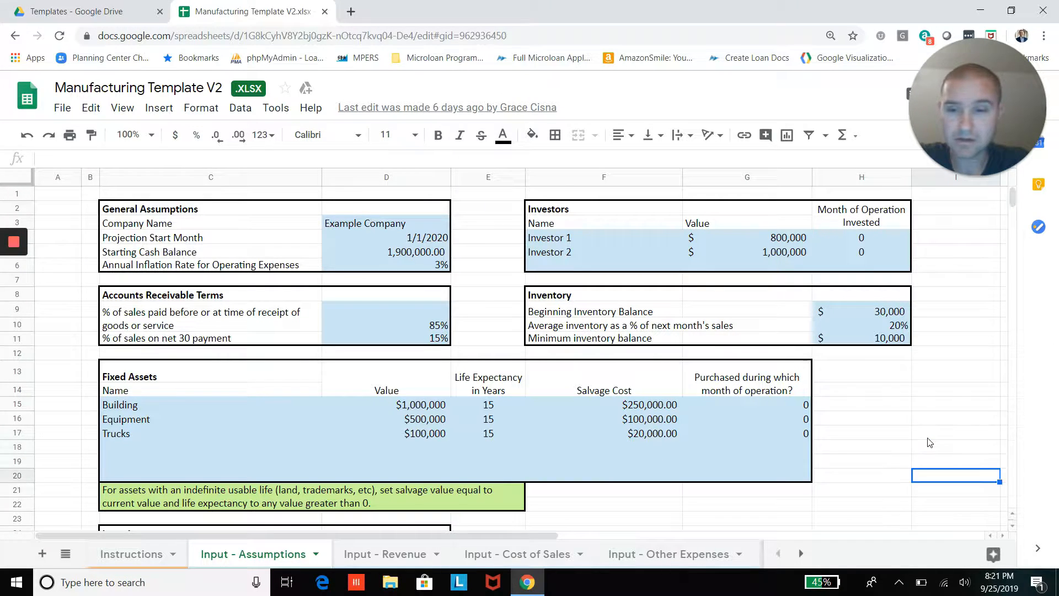
Step: Switch to the Input - Revenue sheet and inspect the month-1 sales rep addition and sales force size
scroll(down, 3)
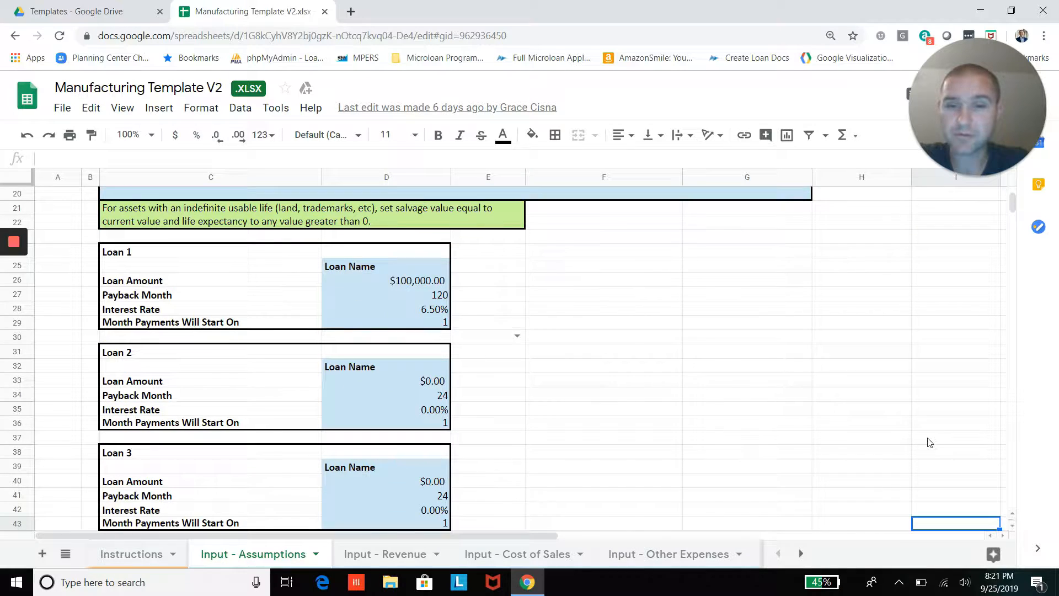
scroll(down, 3)
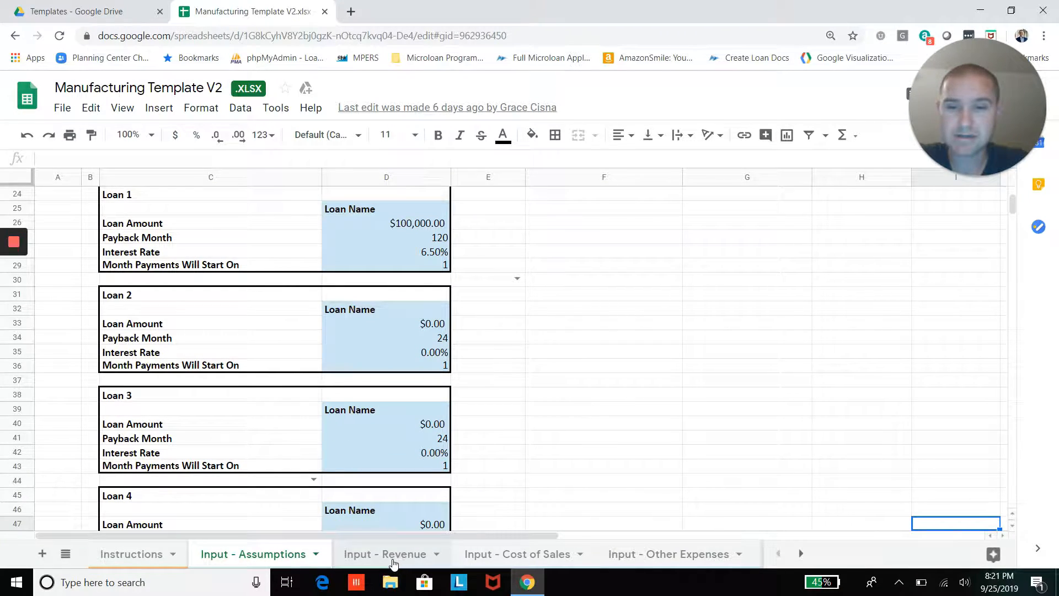
click(386, 554)
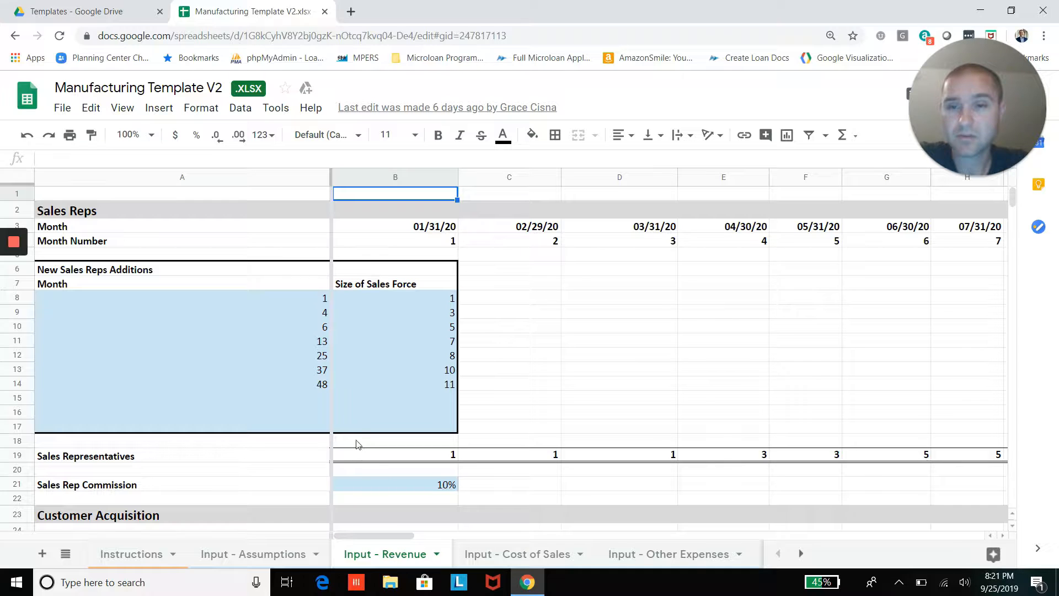
mouse_move(304, 299)
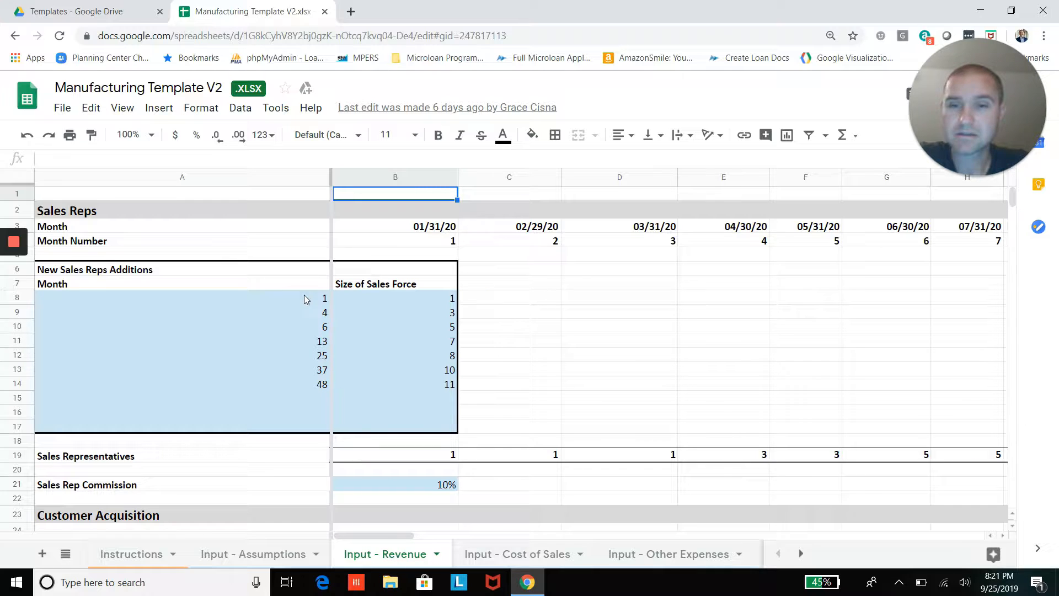
mouse_move(327, 305)
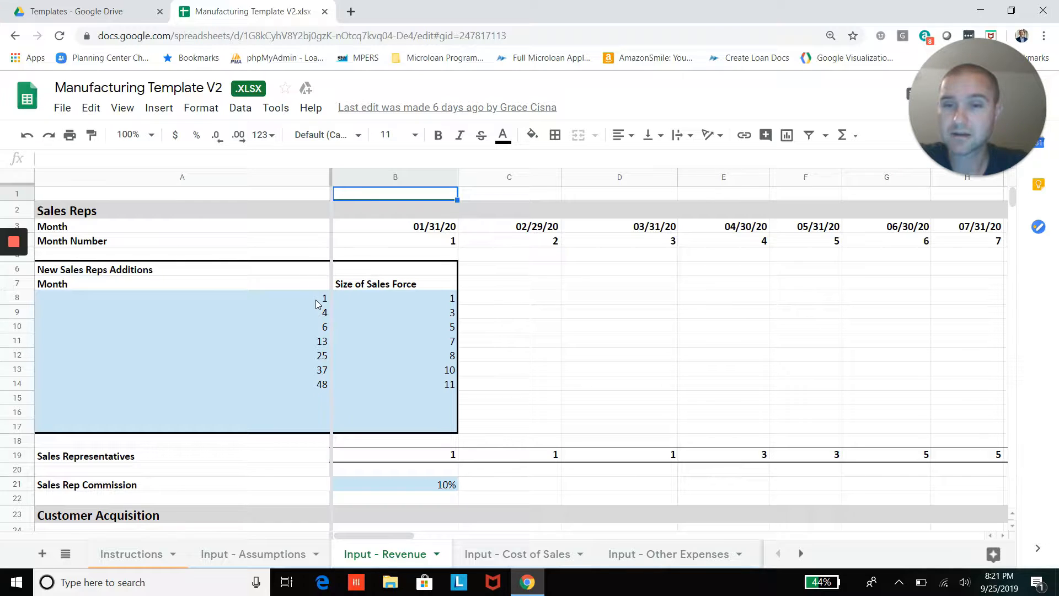
click(182, 297)
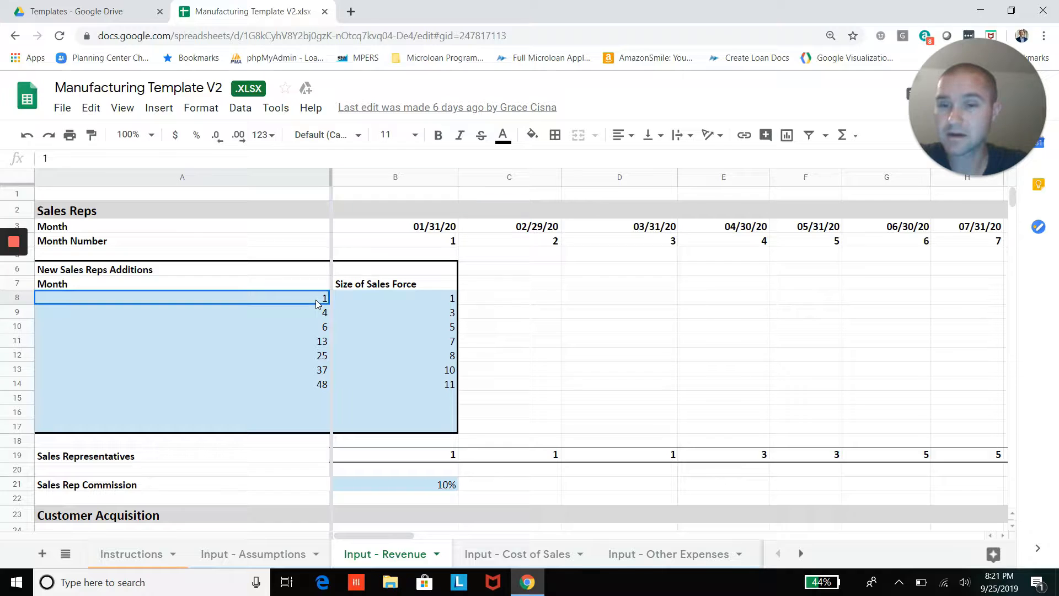
click(395, 297)
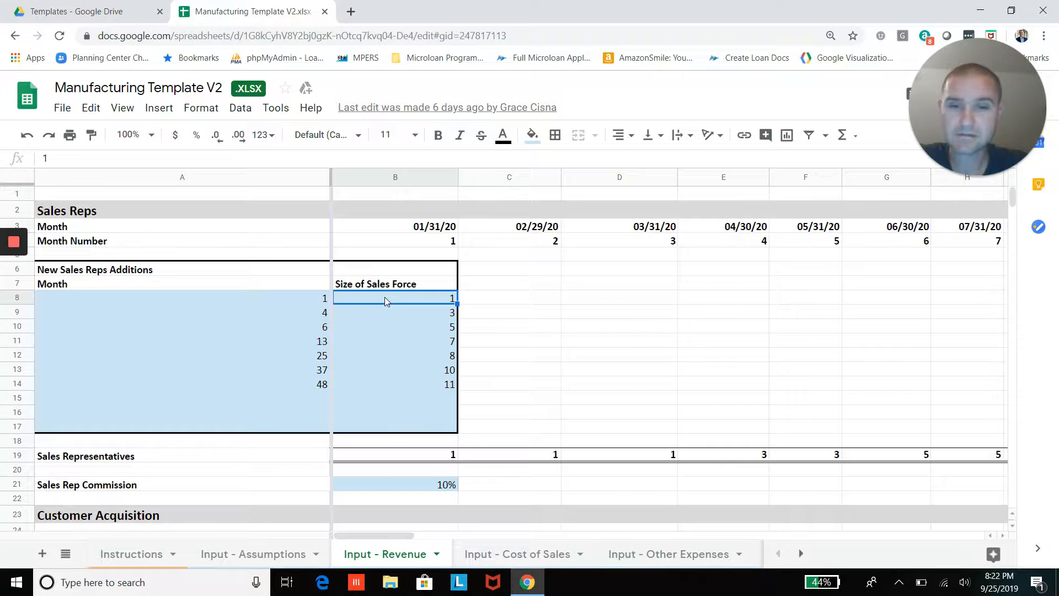
mouse_move(340, 337)
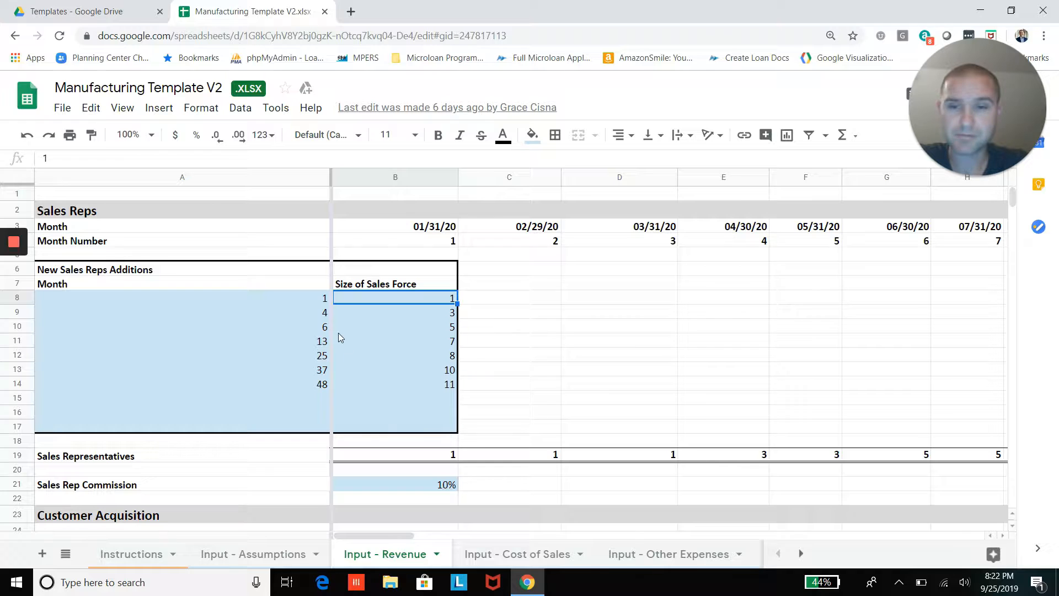
mouse_move(324, 317)
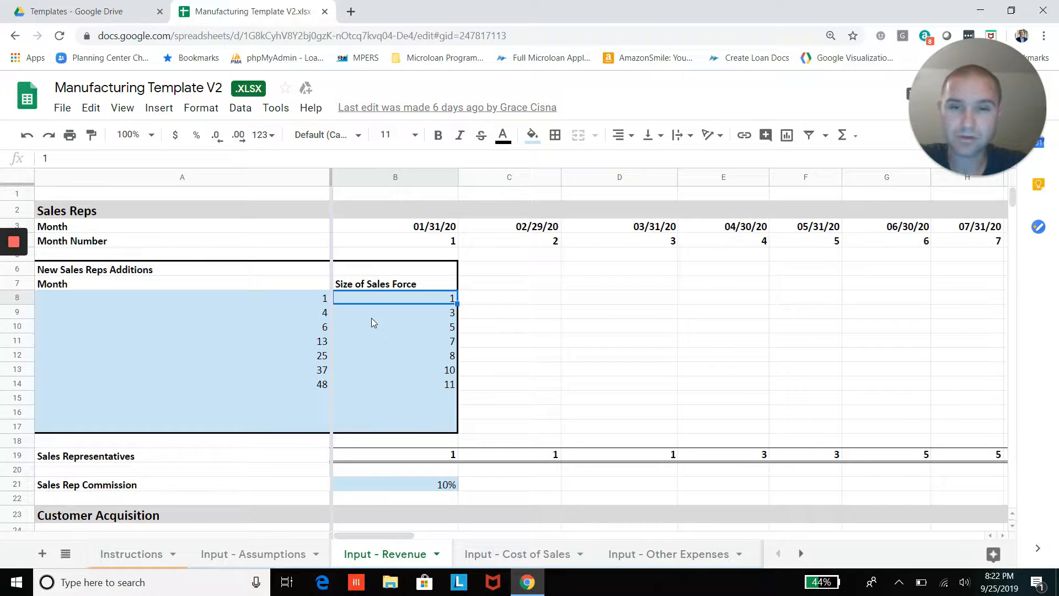
mouse_move(270, 508)
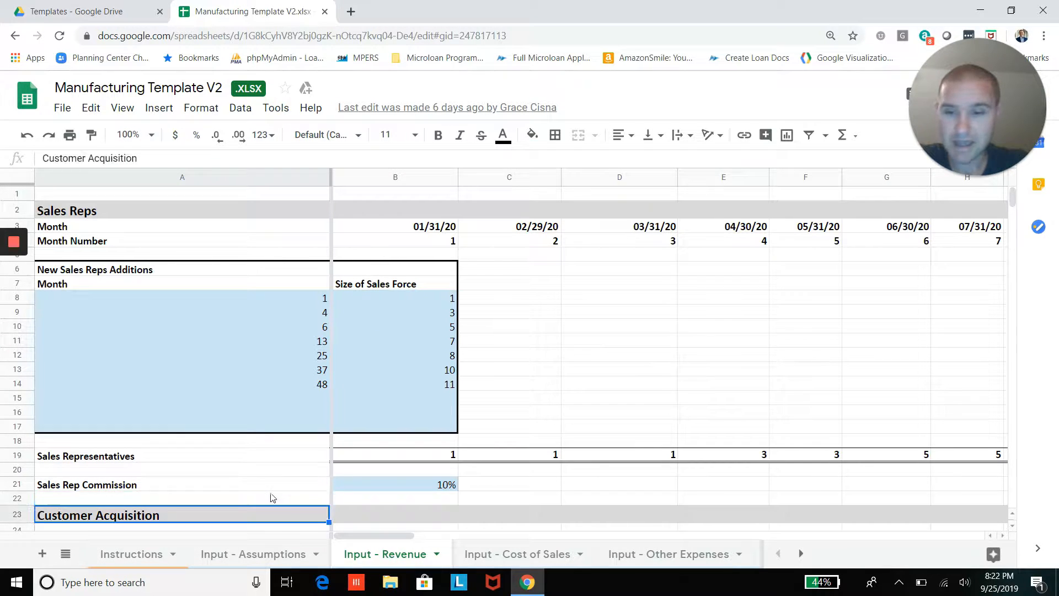
scroll(down, 3)
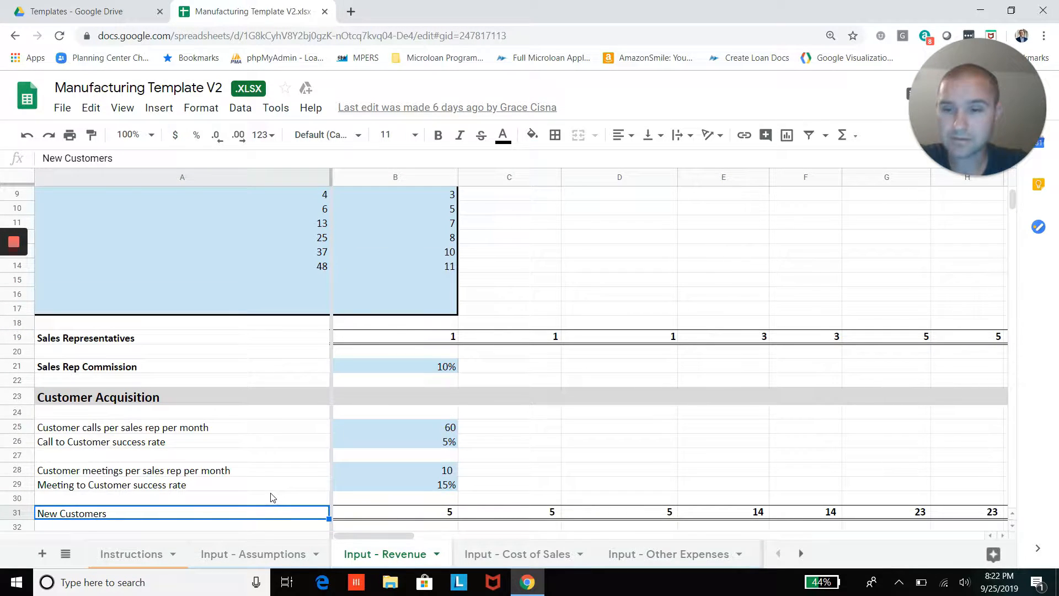
scroll(down, 3)
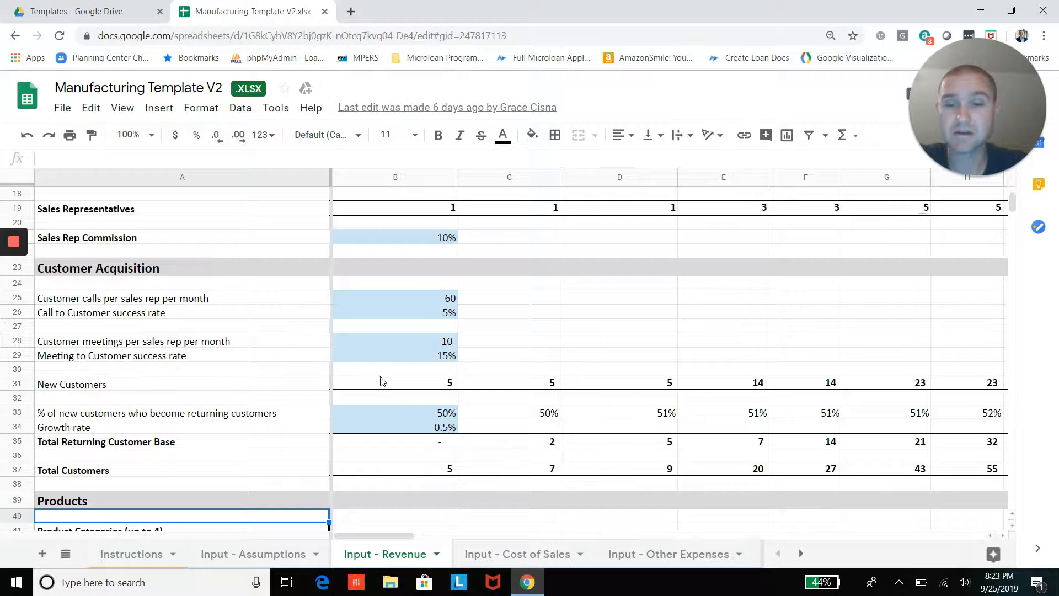
mouse_move(370, 411)
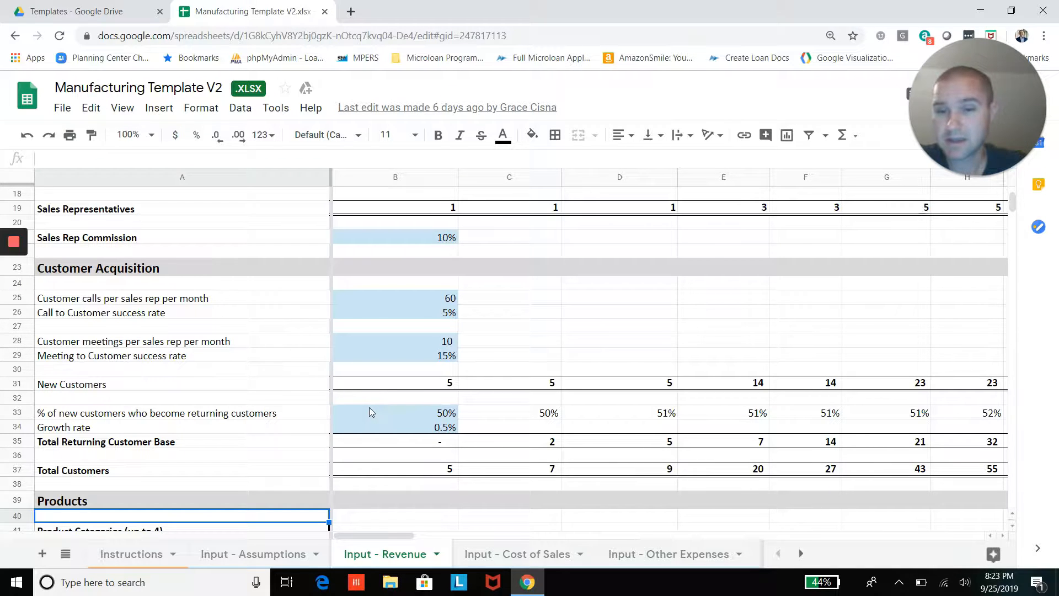
click(395, 413)
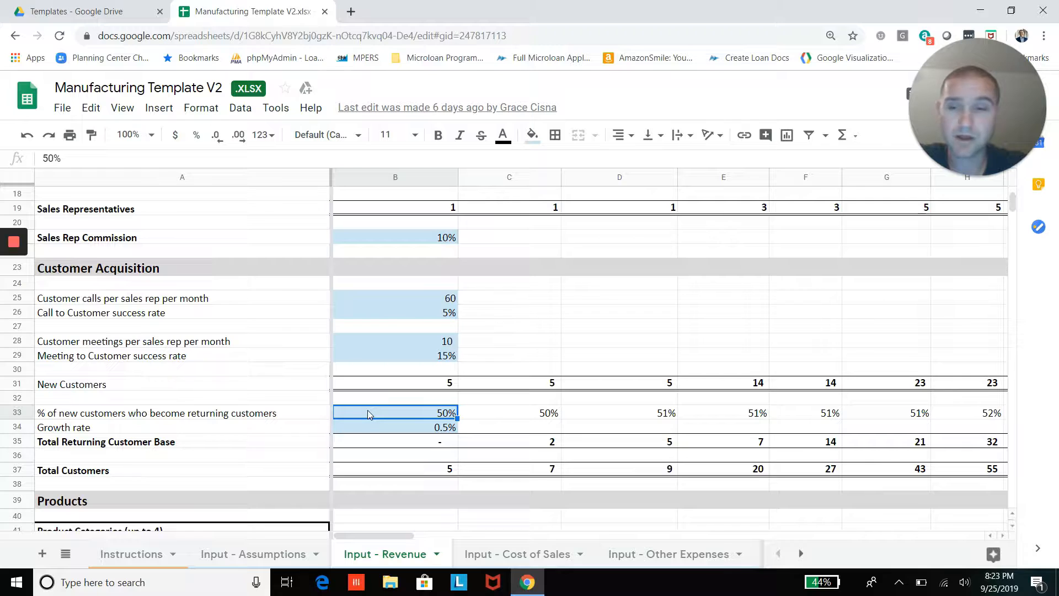
click(395, 469)
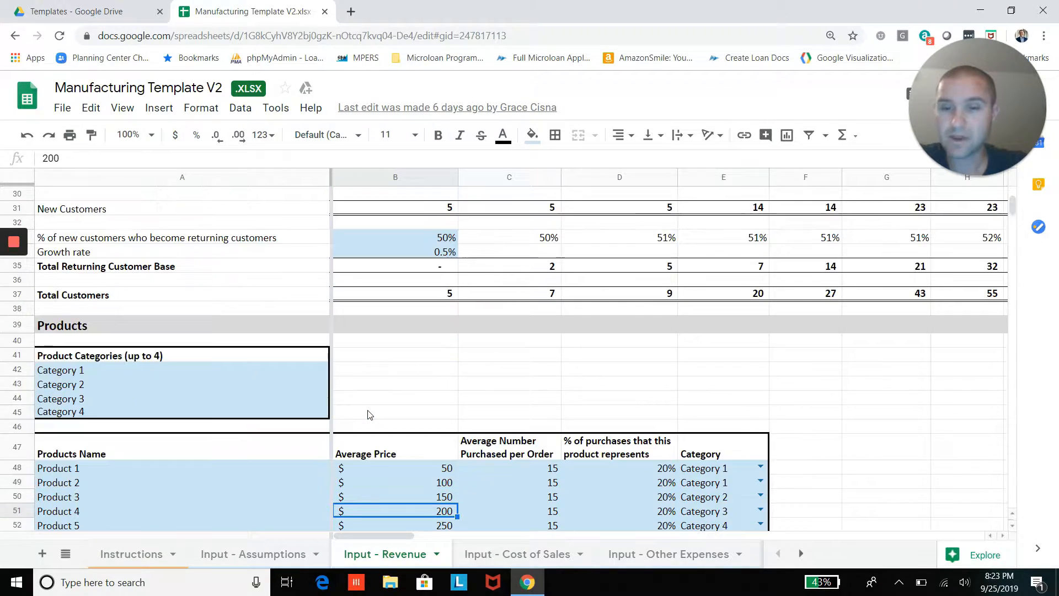
scroll(down, 3)
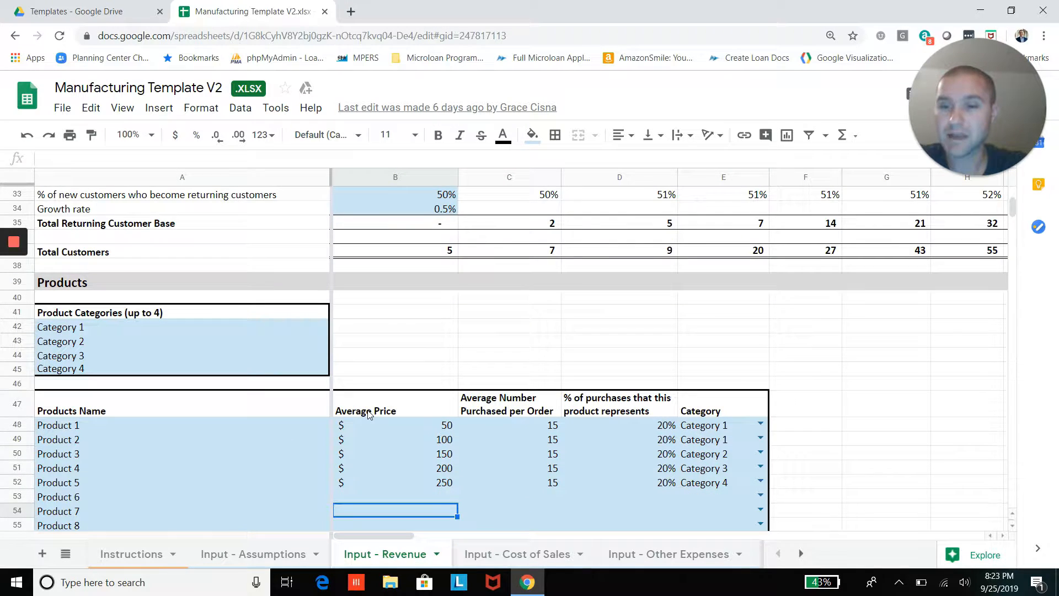
scroll(down, 3)
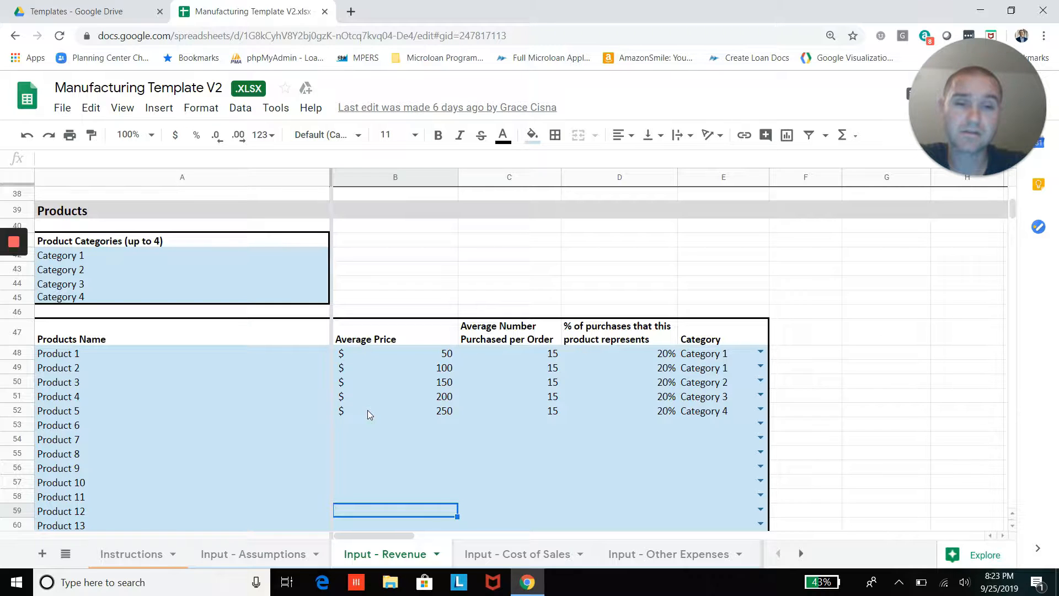
scroll(down, 3)
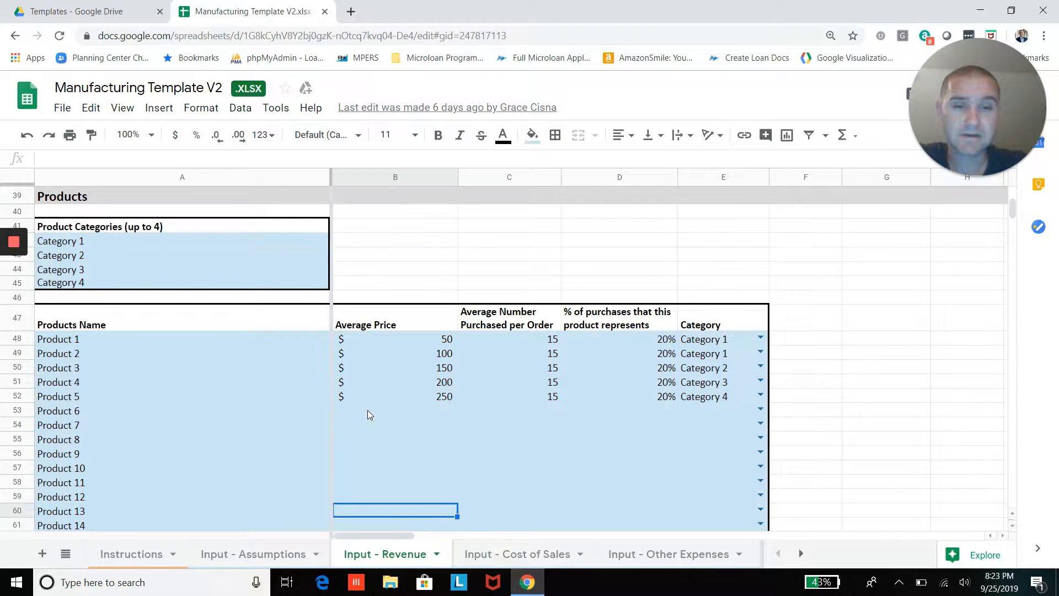
scroll(down, 3)
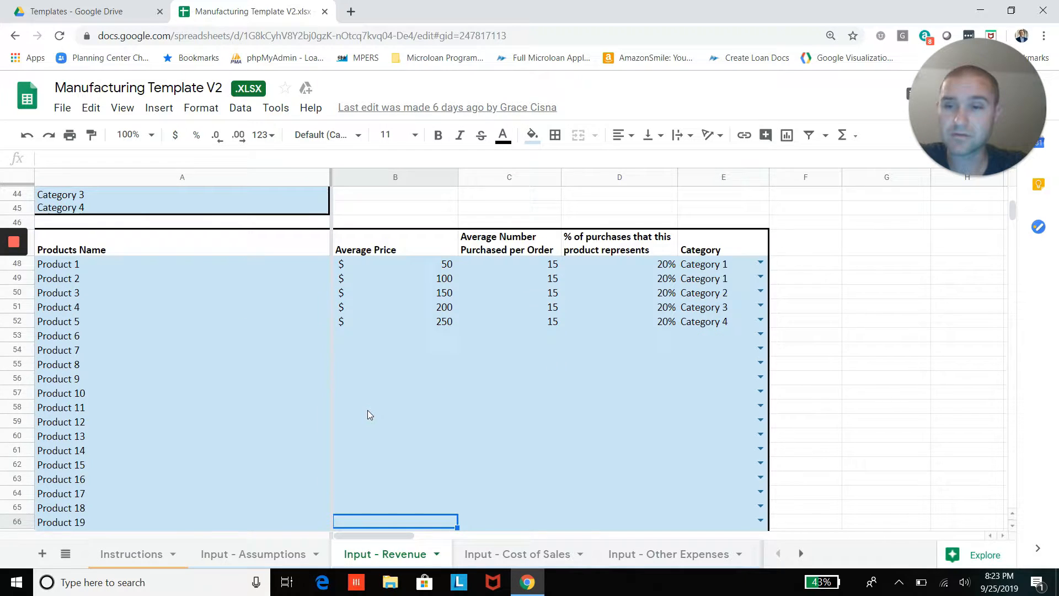
scroll(down, 3)
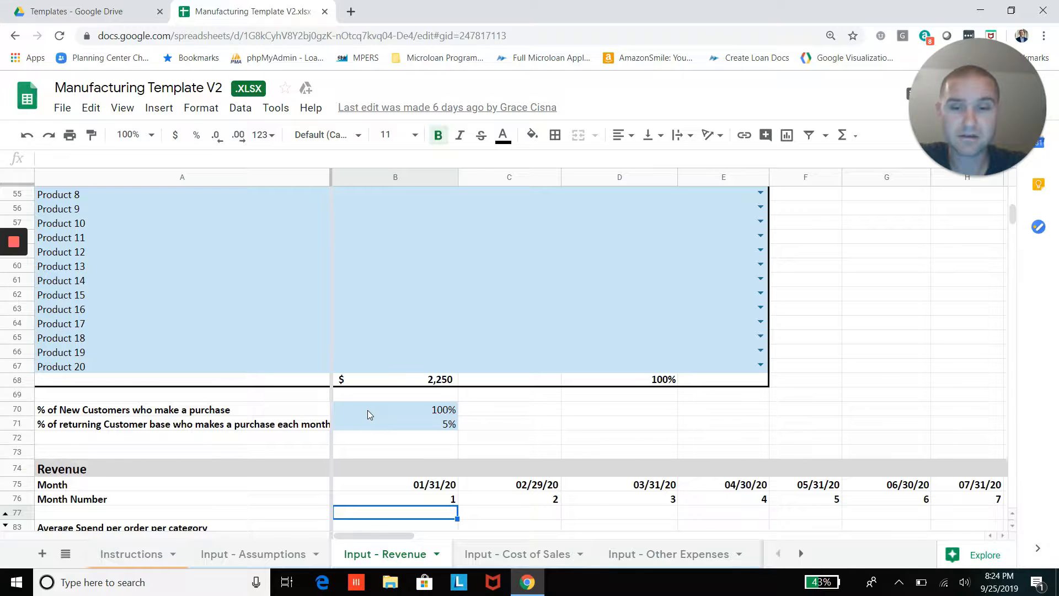
scroll(down, 3)
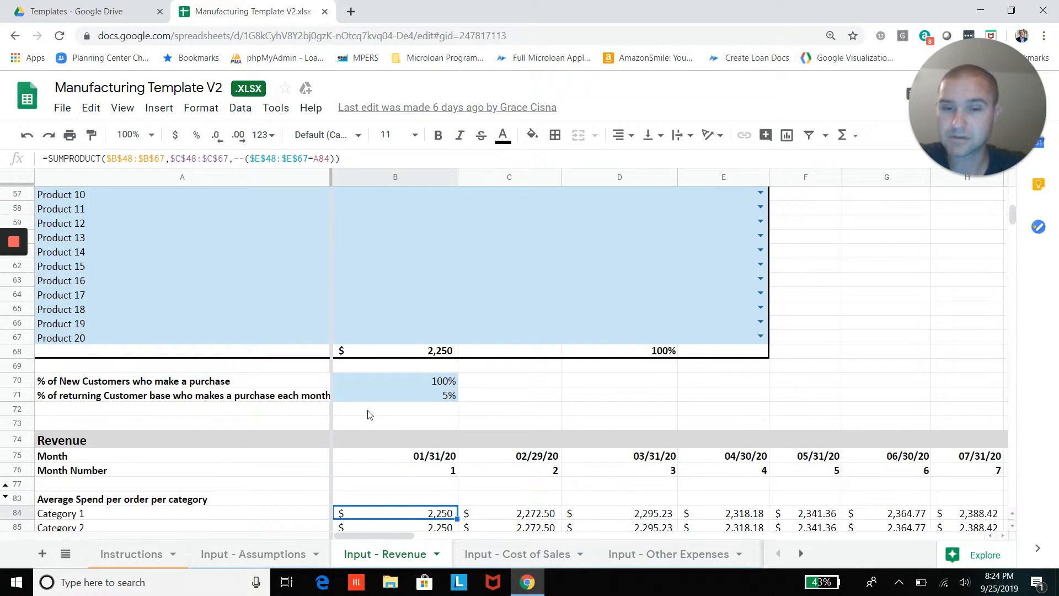
scroll(down, 3)
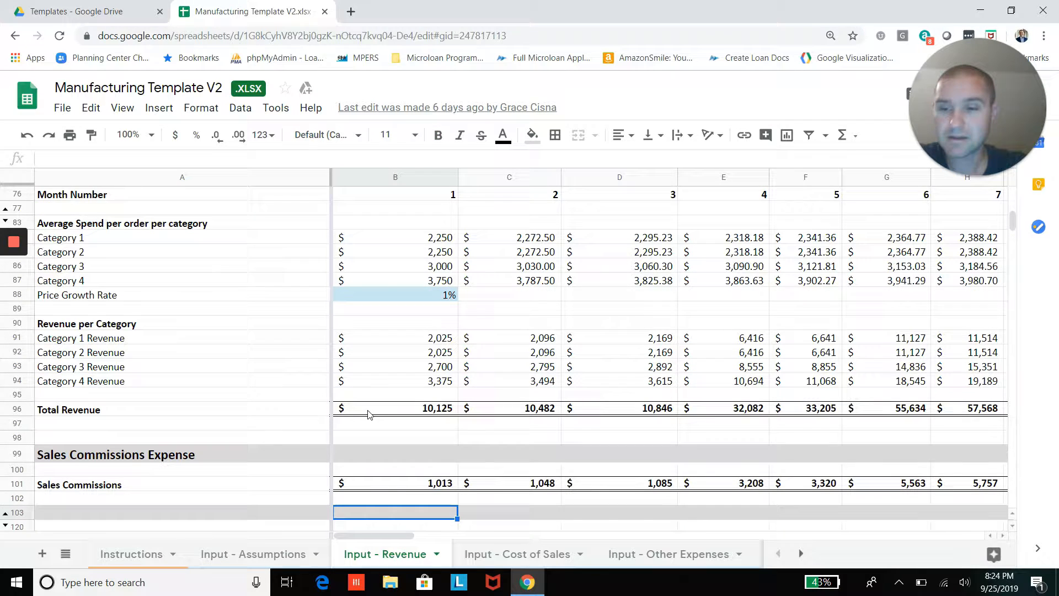
scroll(down, 3)
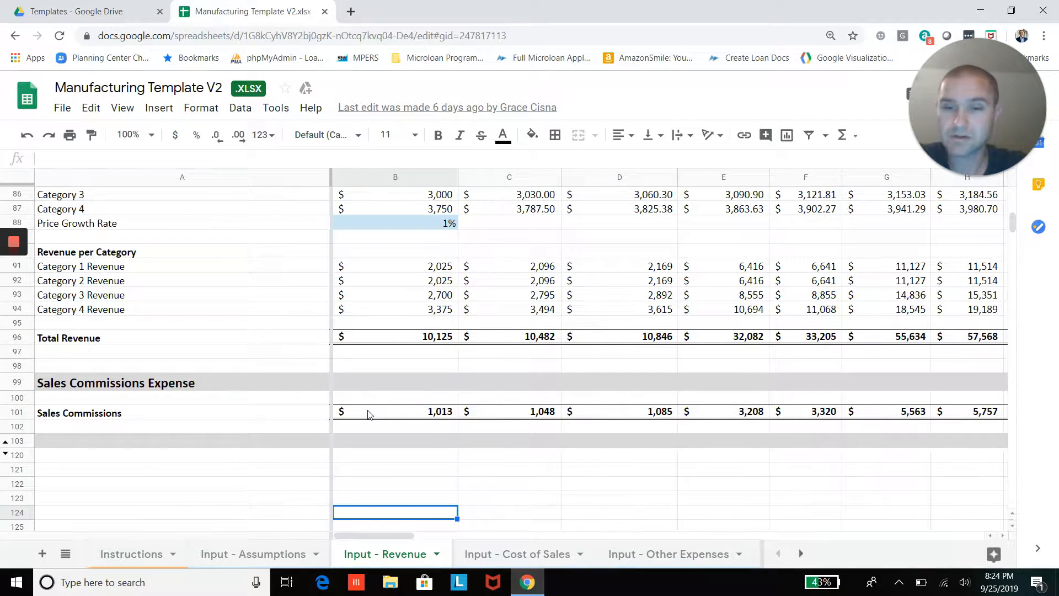
mouse_move(395, 421)
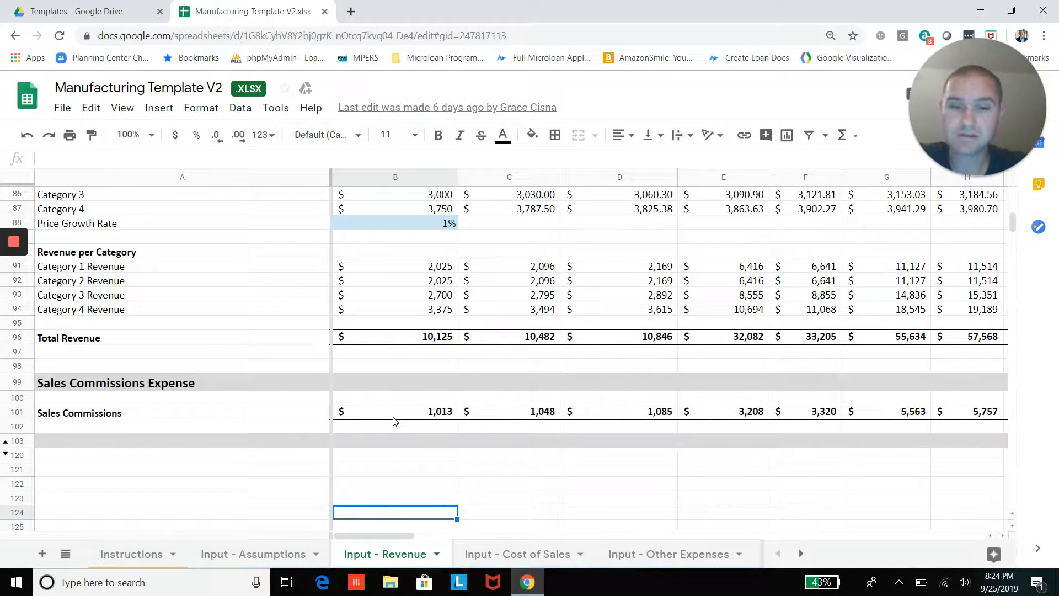
click(518, 553)
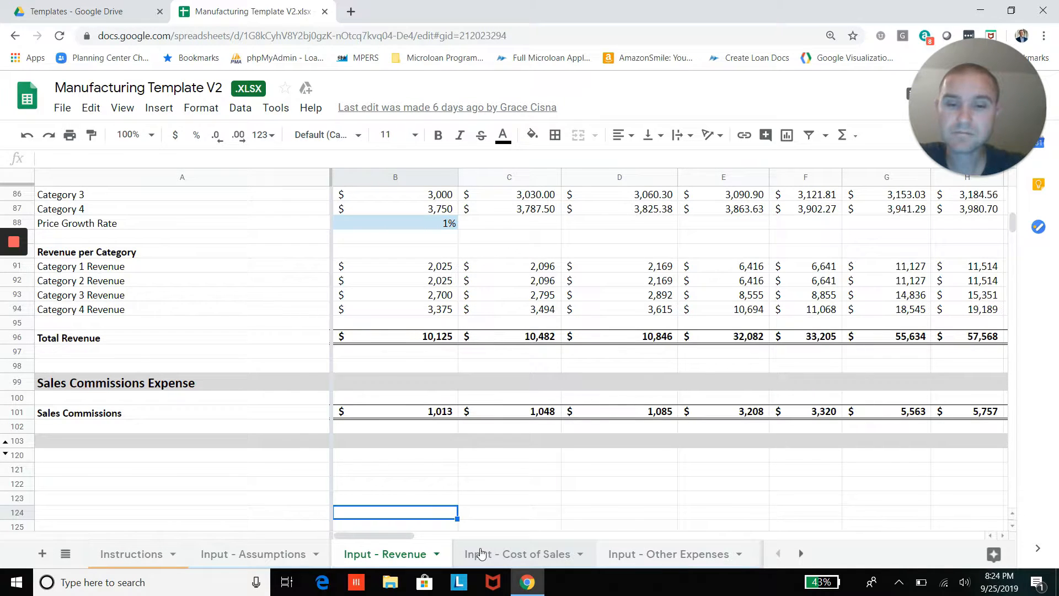
Step: View the Input - Cost of Sales sheet, then move on to Input - Other Expenses
click(519, 553)
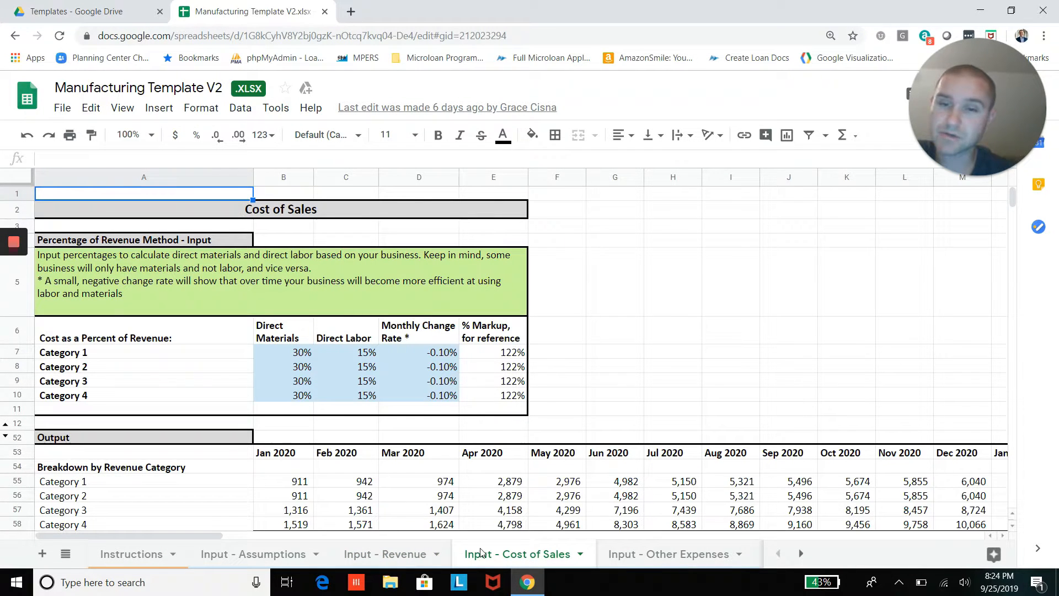
mouse_move(387, 429)
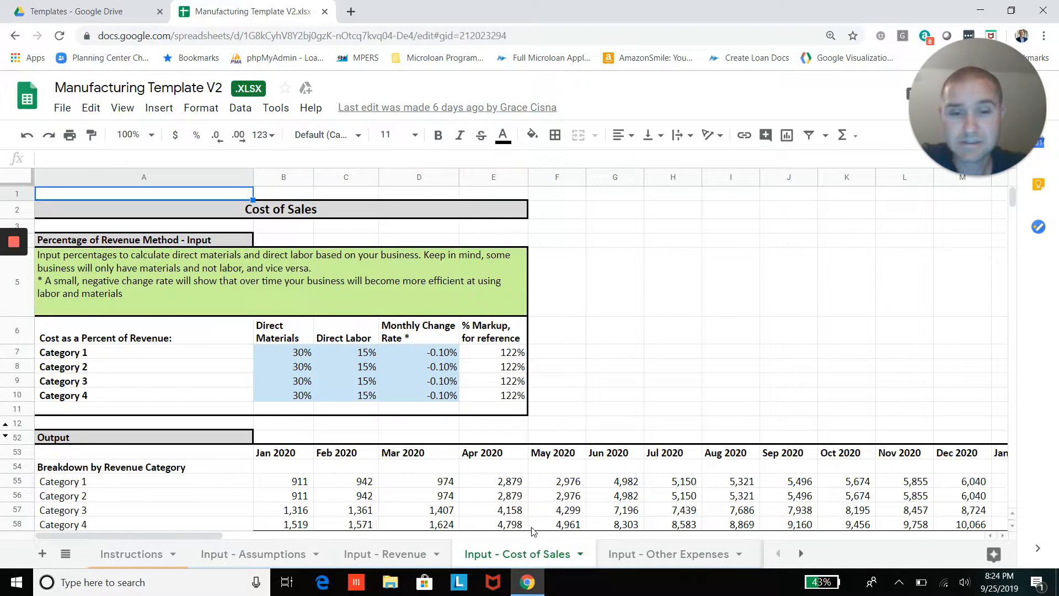
click(669, 553)
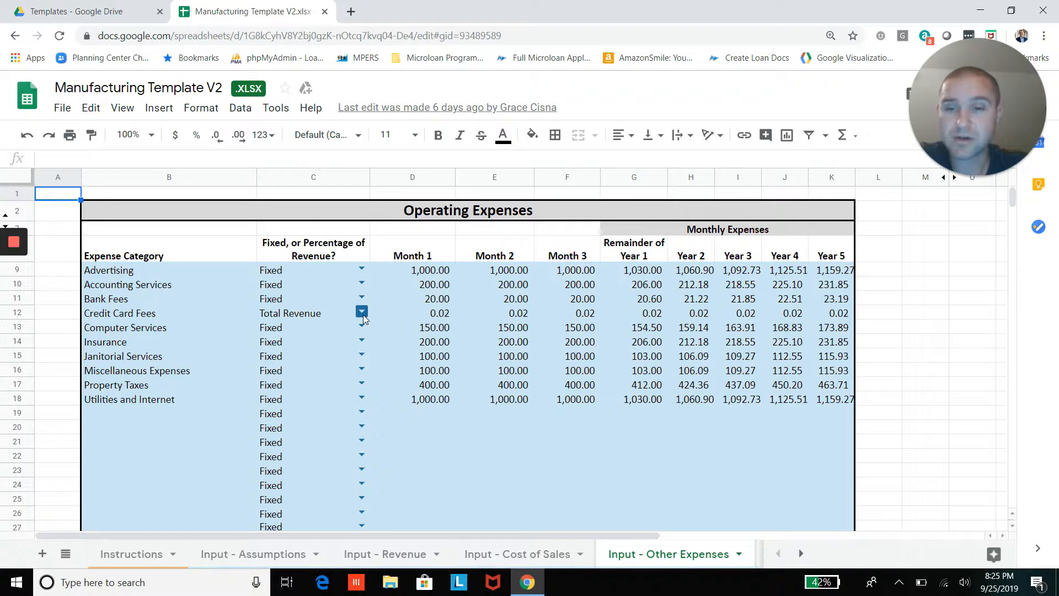
Step: Show the revenue-basis choices for Credit Card Fees in C12
click(361, 313)
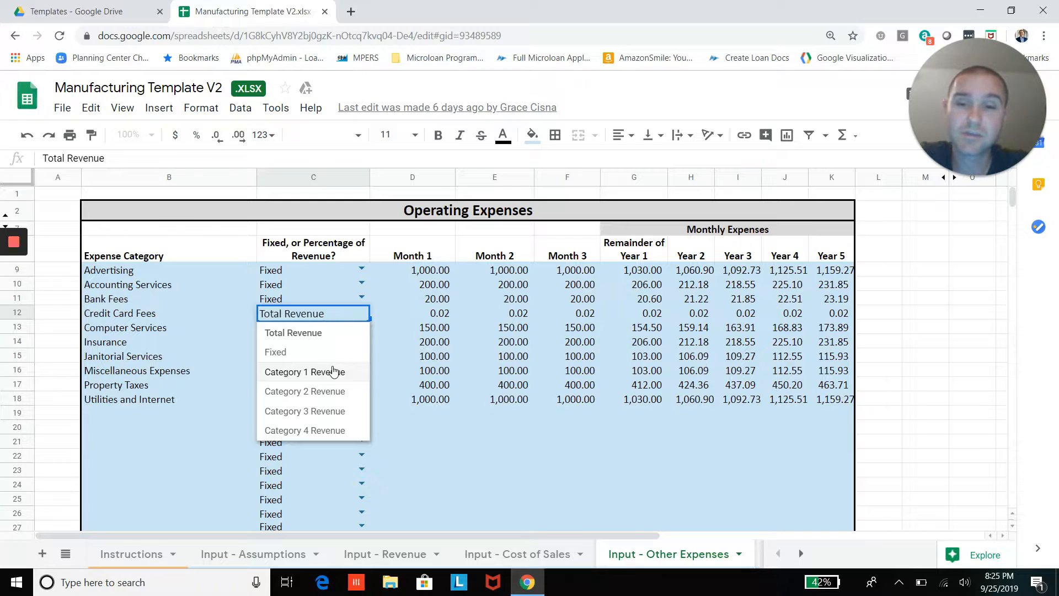
Step: Base Credit Card Fees on Category 1 Revenue, then restore it to Total Revenue
click(305, 372)
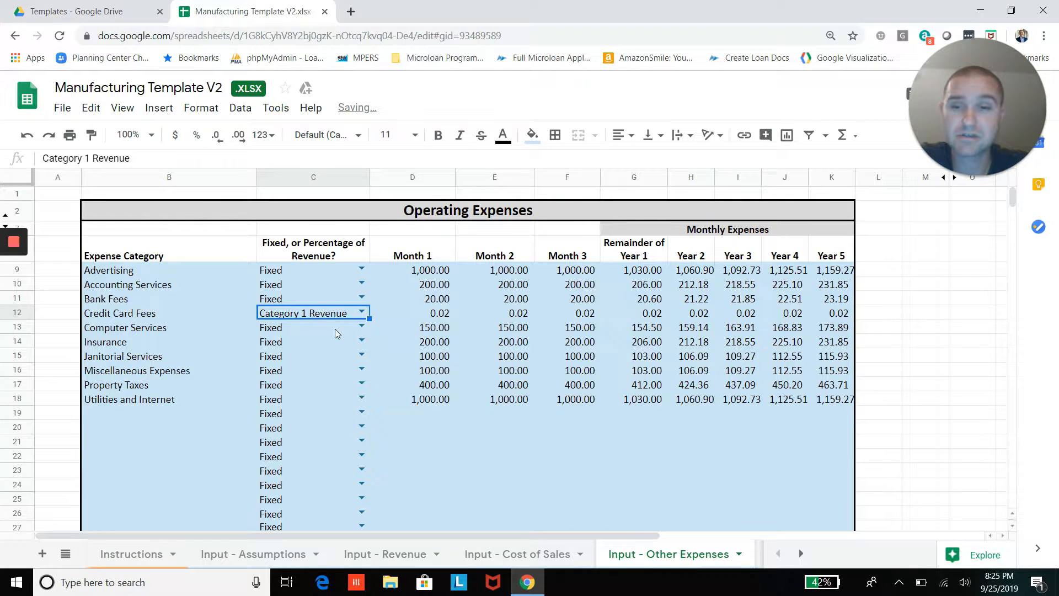
click(361, 312)
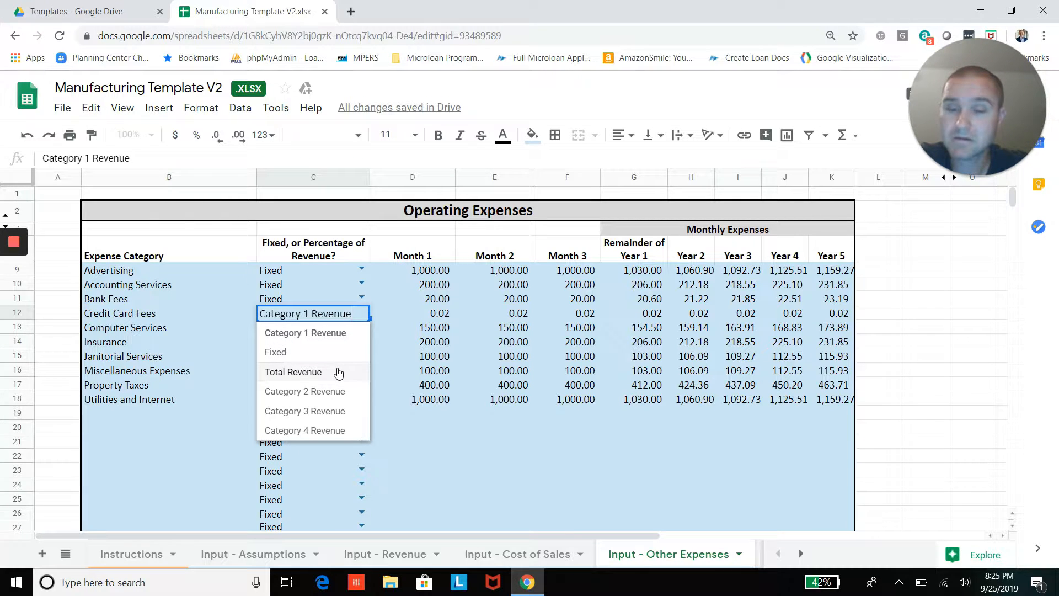
click(292, 372)
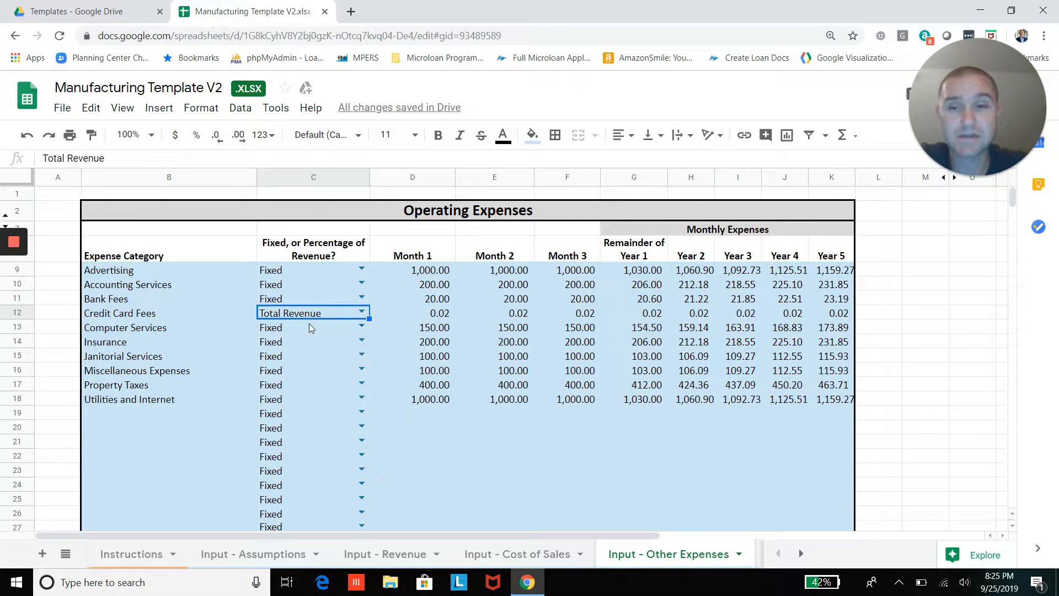
mouse_move(801, 556)
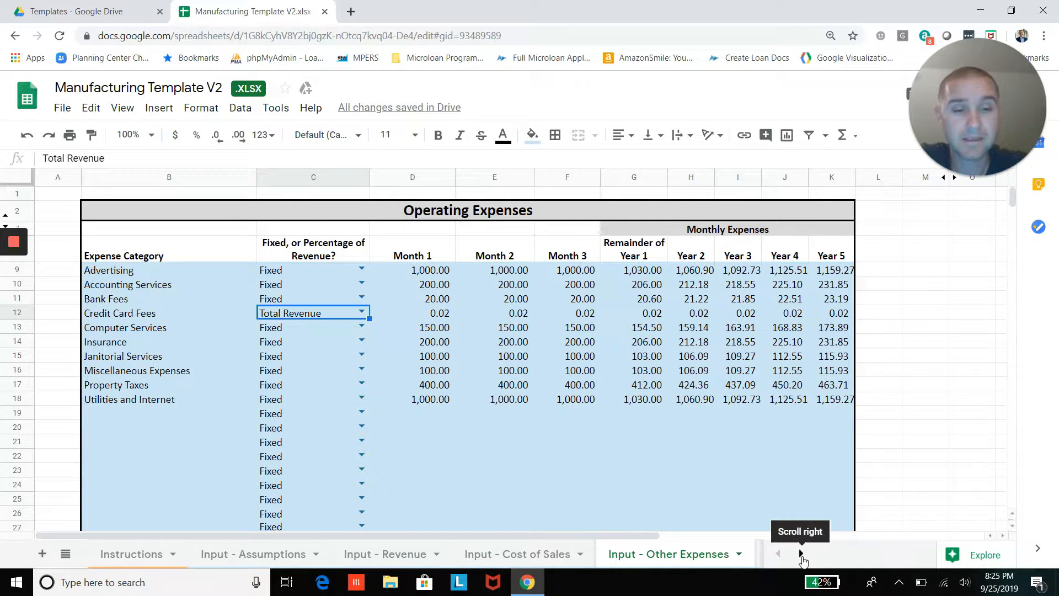
Step: View the Input - Salaries, Dividends sheet's salary and dividend rows, then move to At a Glance
click(801, 553)
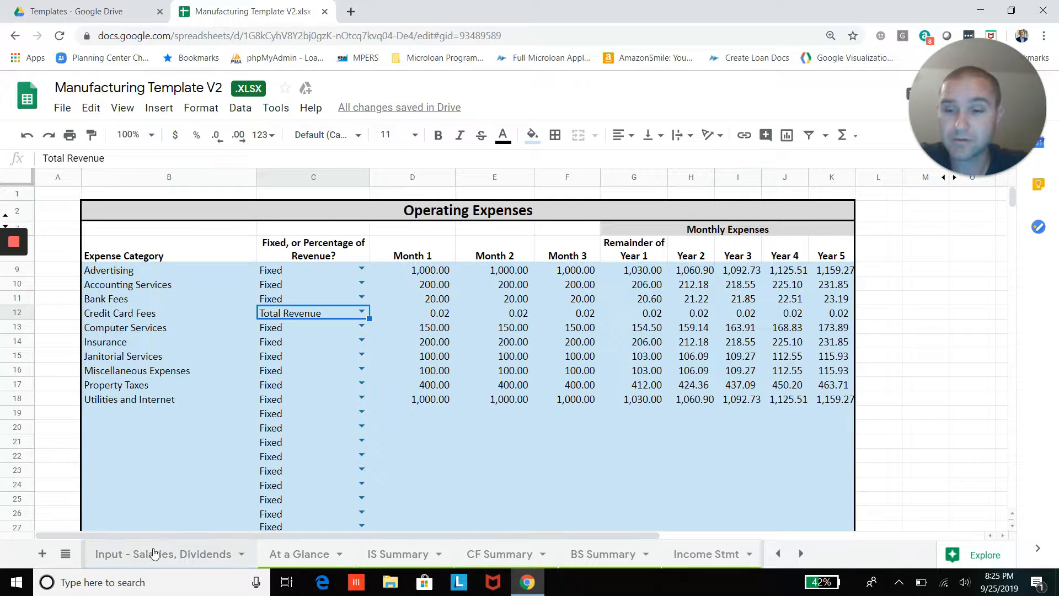
click(164, 553)
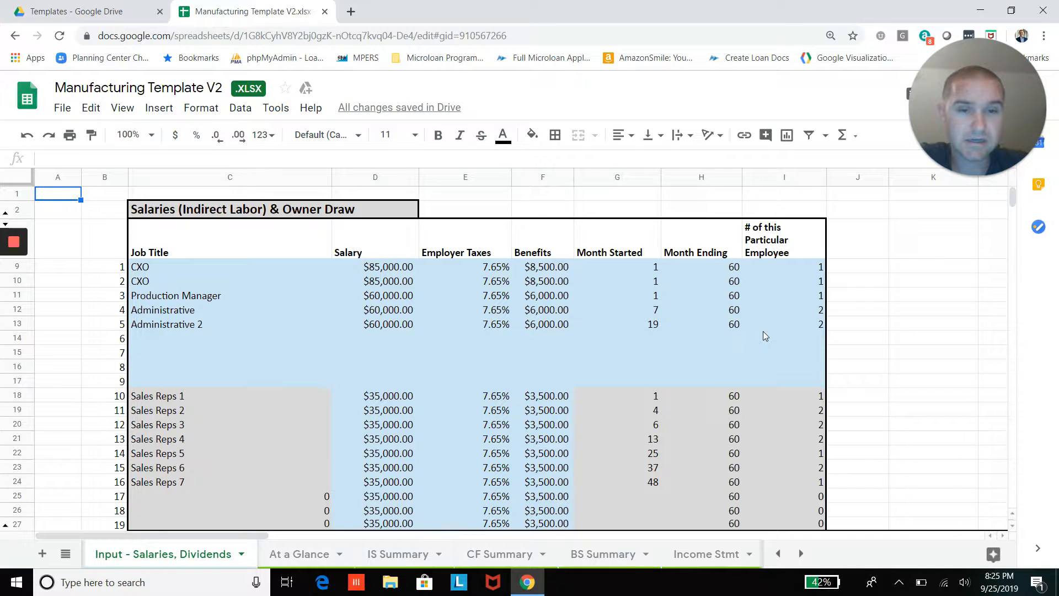
click(784, 496)
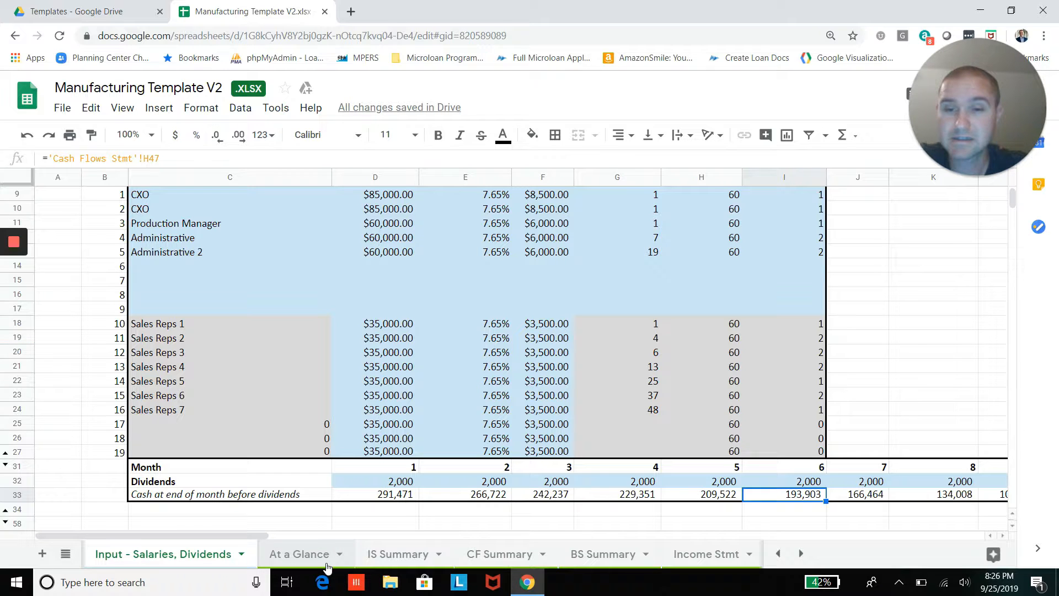
click(301, 553)
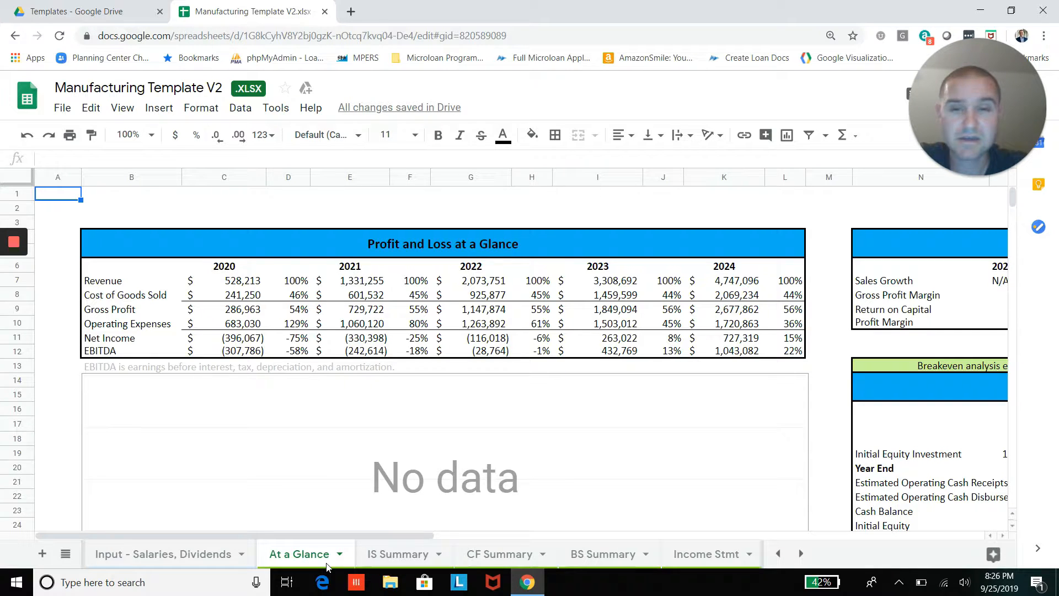
mouse_move(598, 383)
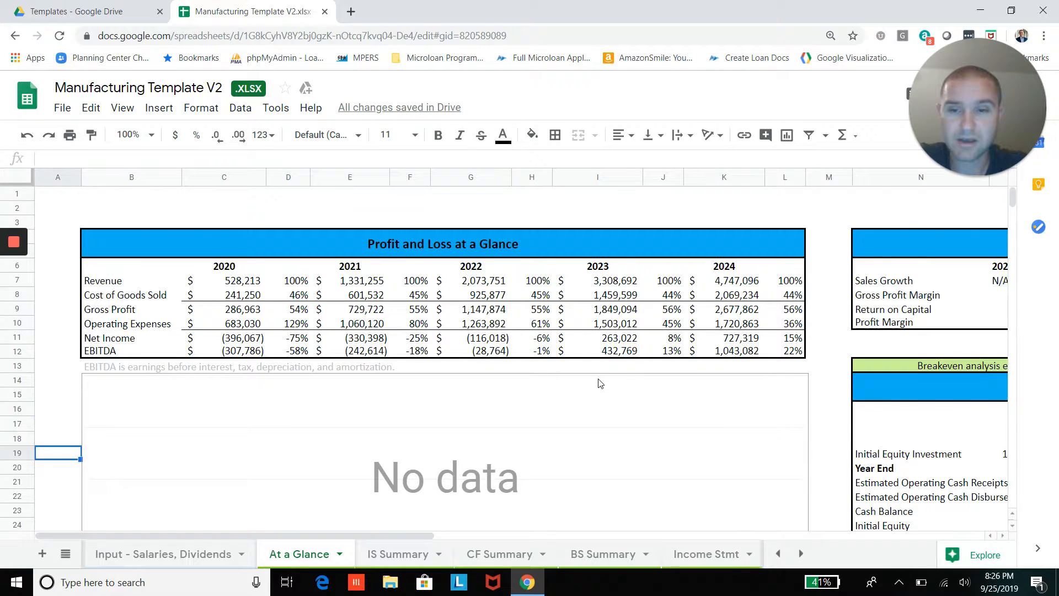
Step: Scroll through the At a Glance sales, margin and cash charts, then move to IS Summary
scroll(down, 3)
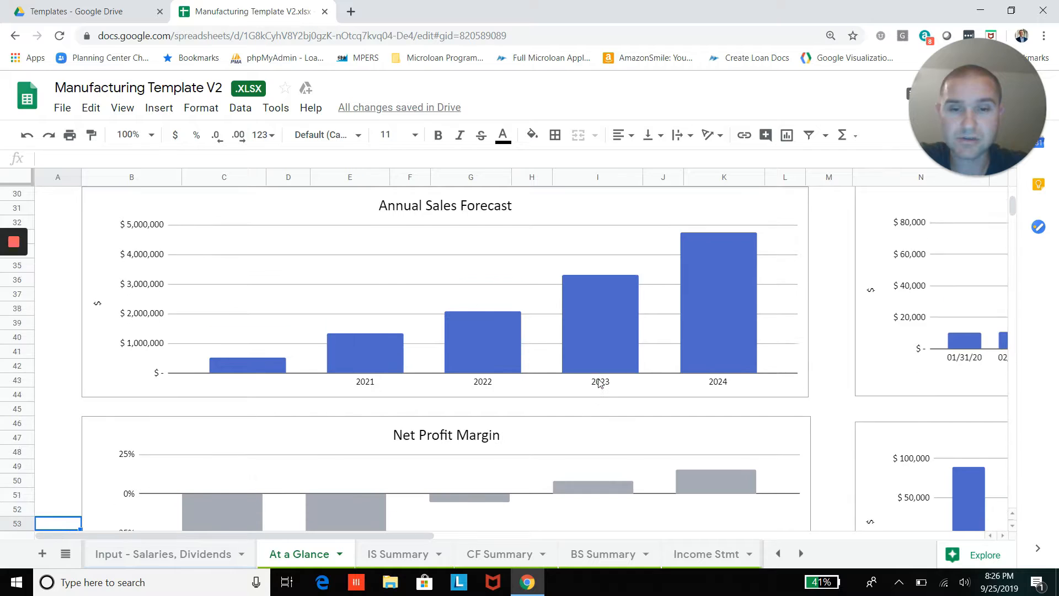
scroll(down, 3)
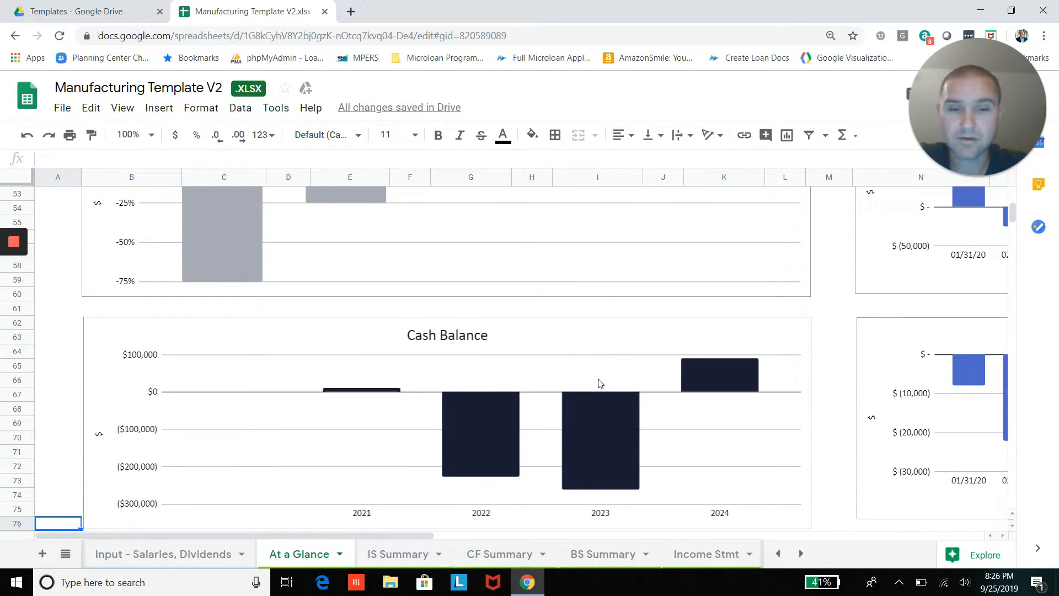
mouse_move(677, 371)
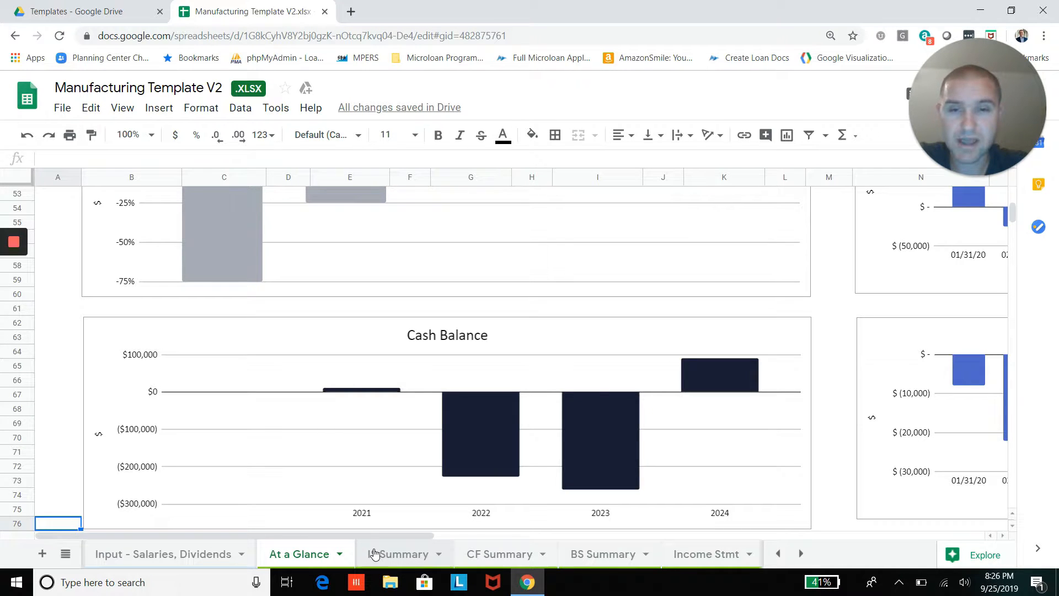
click(401, 554)
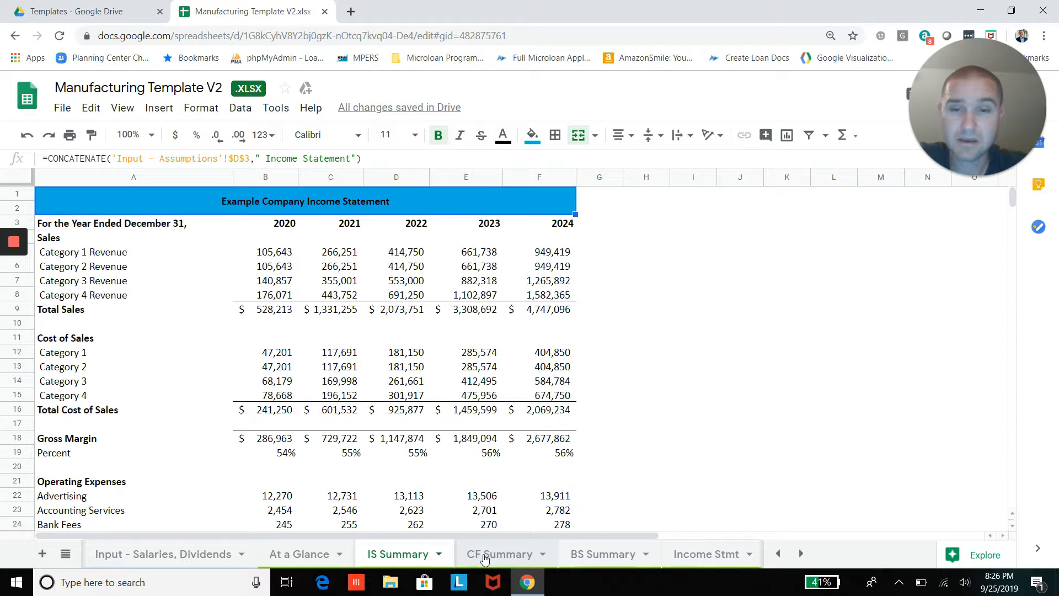
Step: Go through the CF Summary and BS Summary sheets, then move to the Income Stmt sheet
click(501, 554)
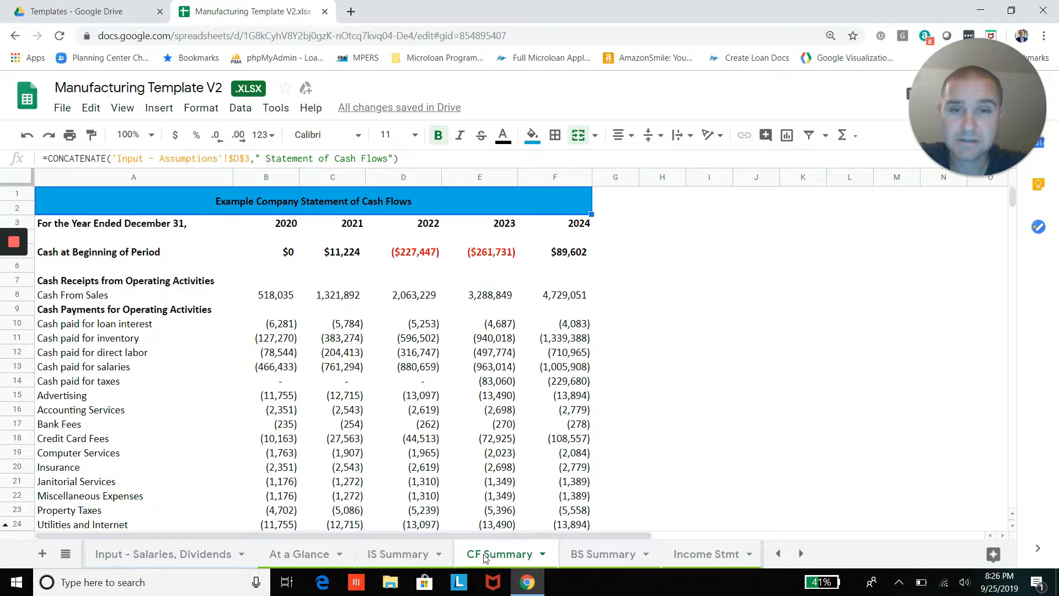
click(602, 552)
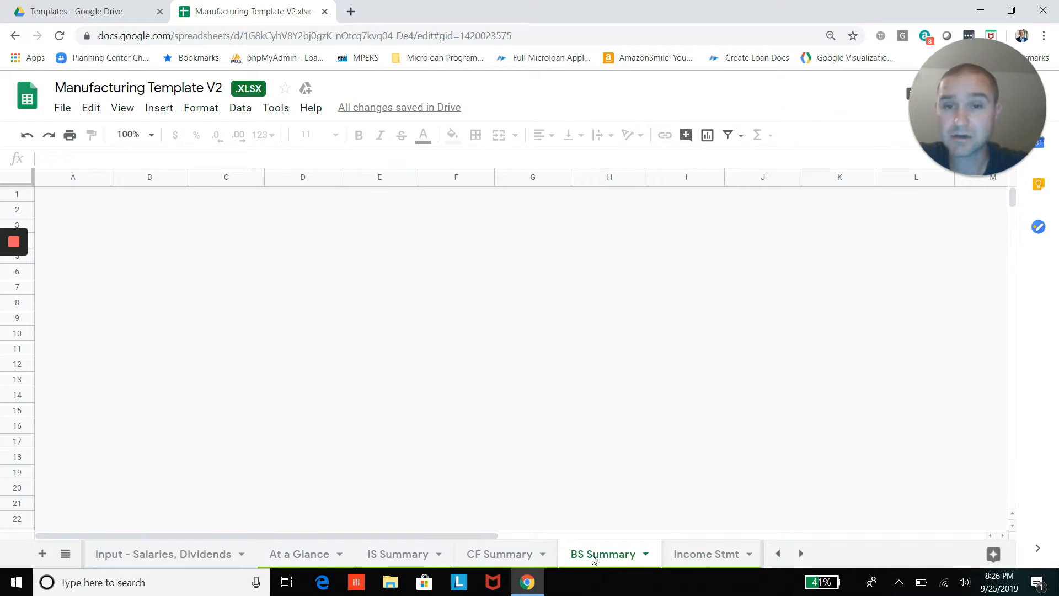
click(603, 554)
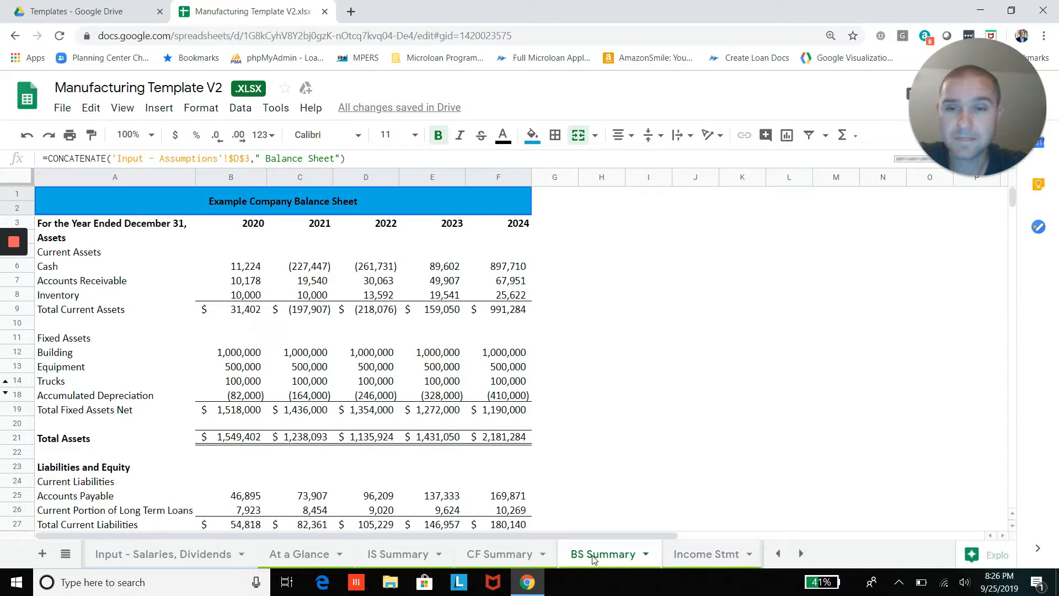
mouse_move(707, 554)
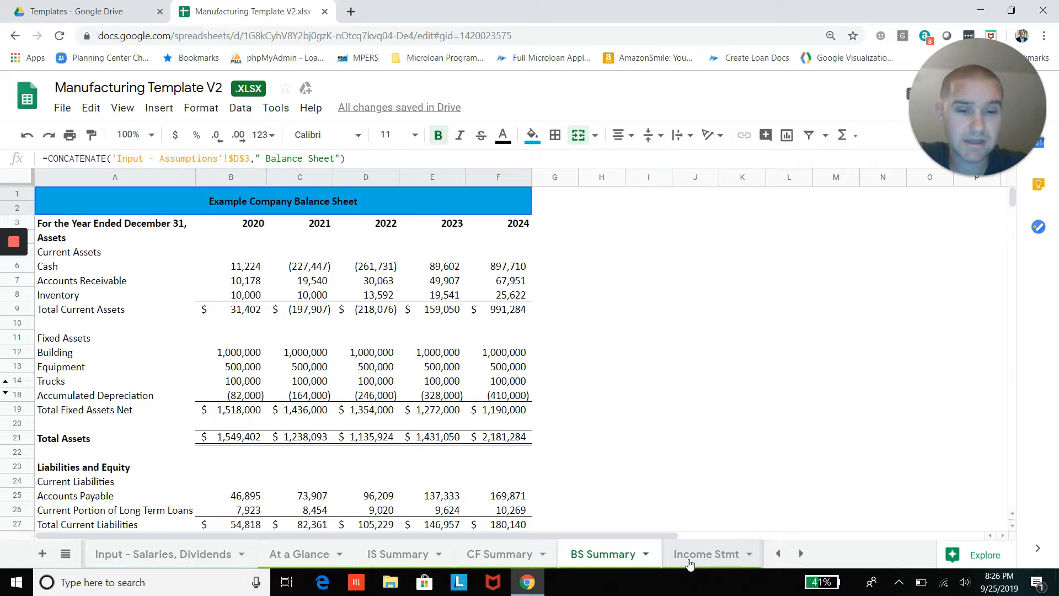
click(707, 554)
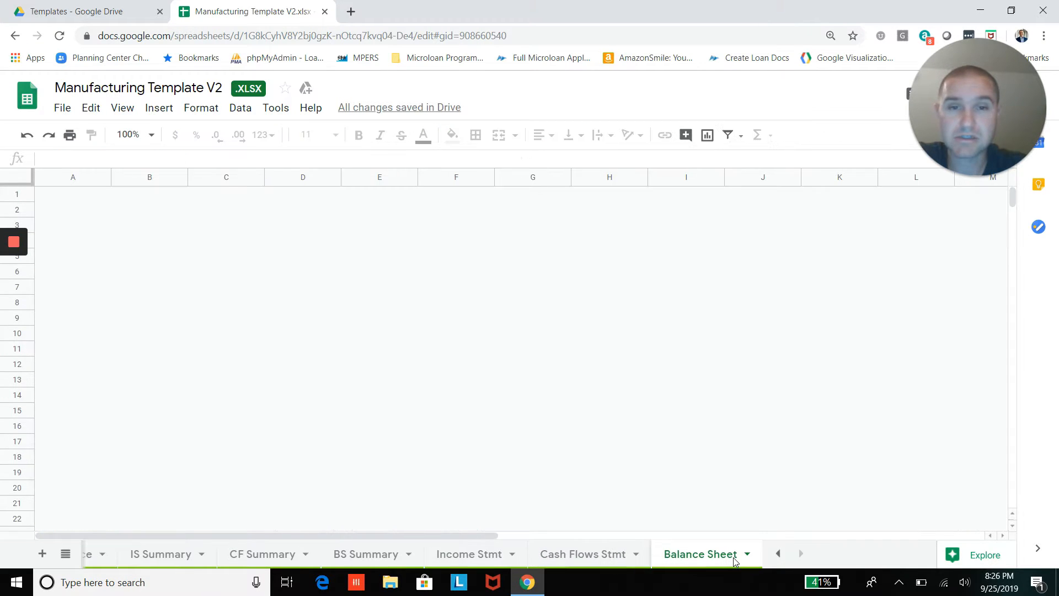
Step: Switch to the monthly Balance Sheet for Year 1
click(699, 554)
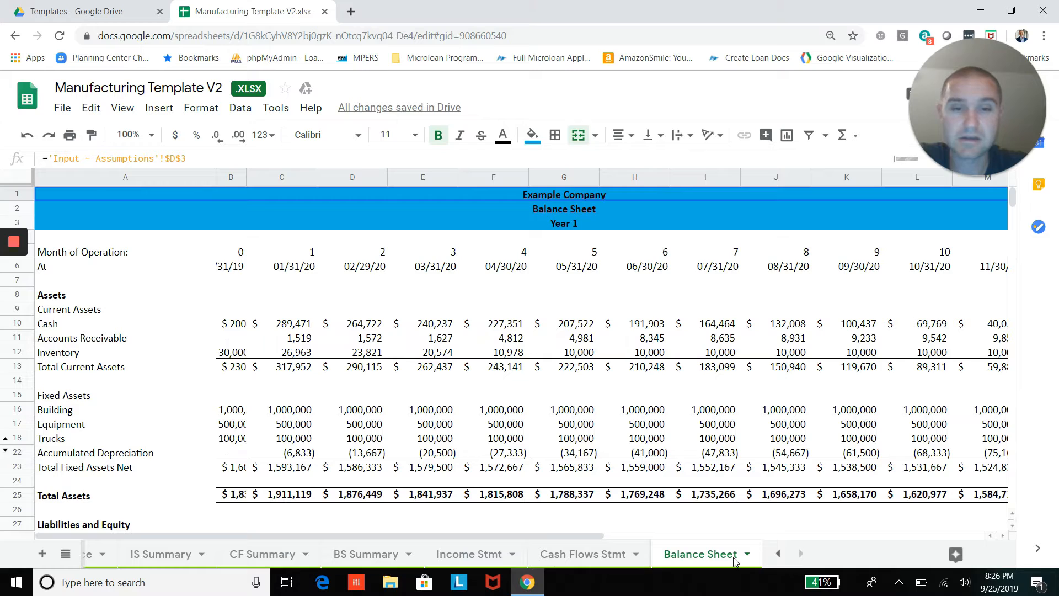